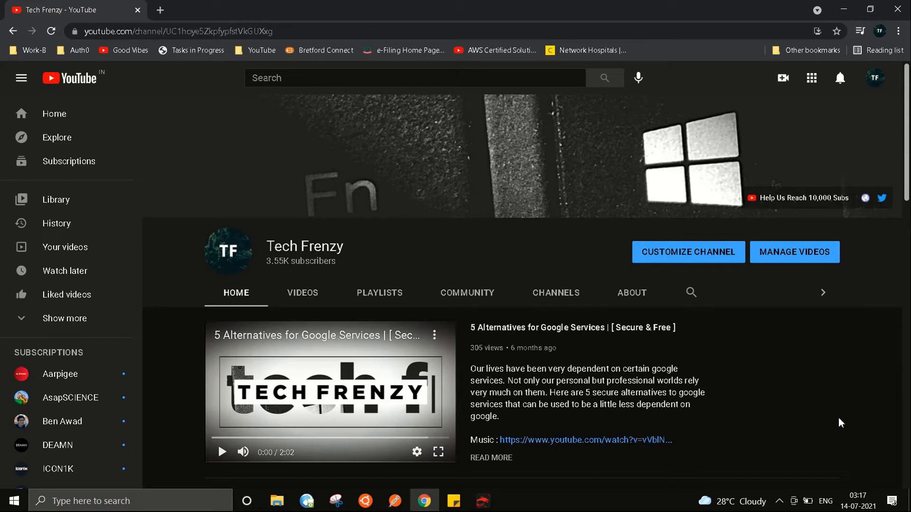
{"action": "mouse_move", "coordinate": [819, 412]}
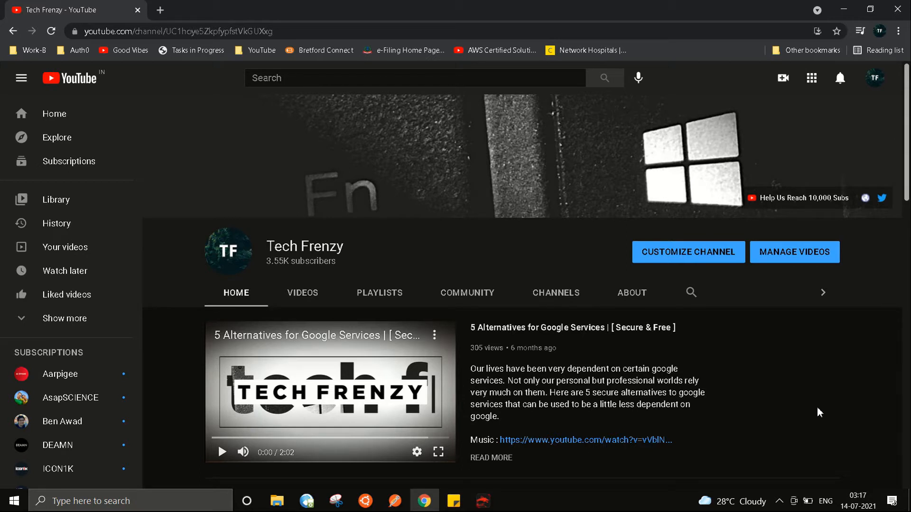
{"action": "mouse_move", "coordinate": [802, 405]}
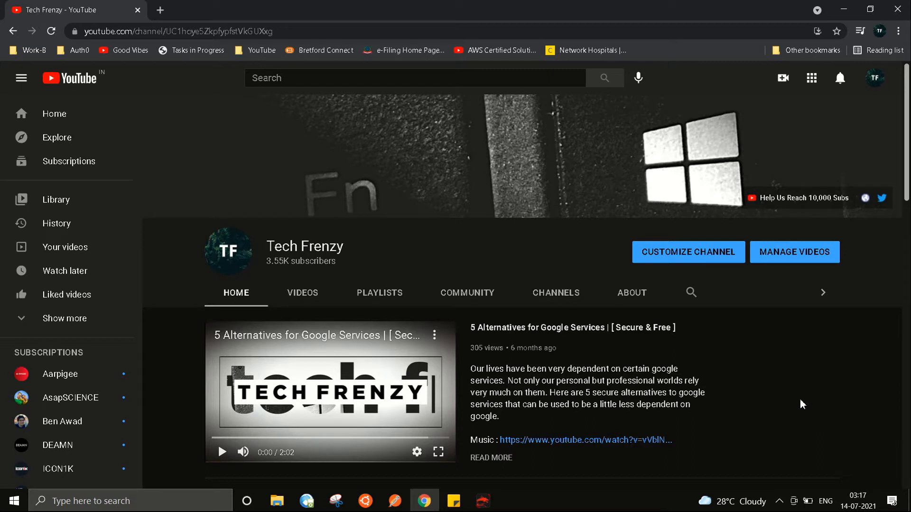
{"action": "mouse_move", "coordinate": [791, 385]}
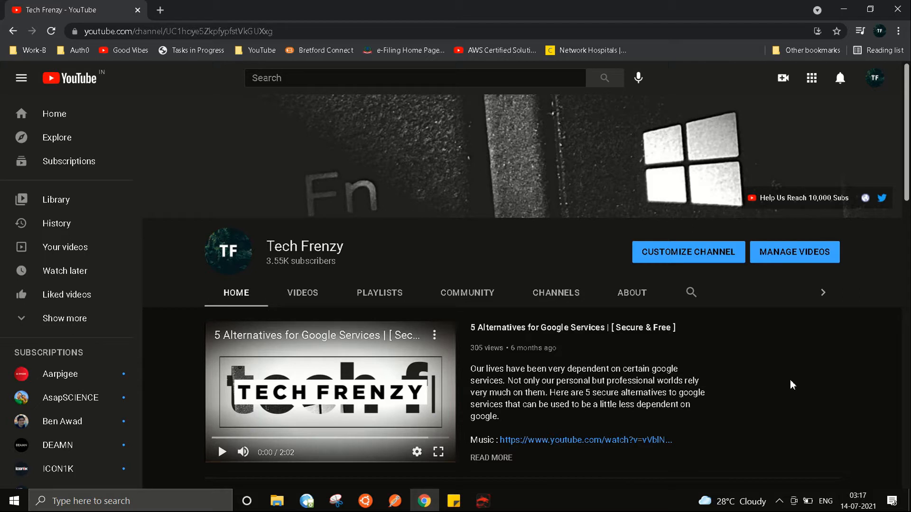
{"action": "mouse_move", "coordinate": [727, 376]}
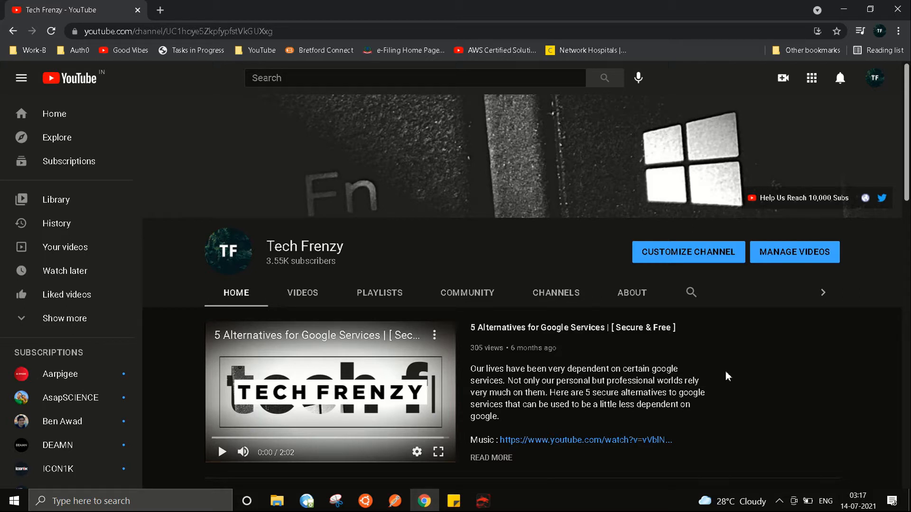
{"action": "mouse_move", "coordinate": [224, 474]}
{"action": "type", "text": "tas"}
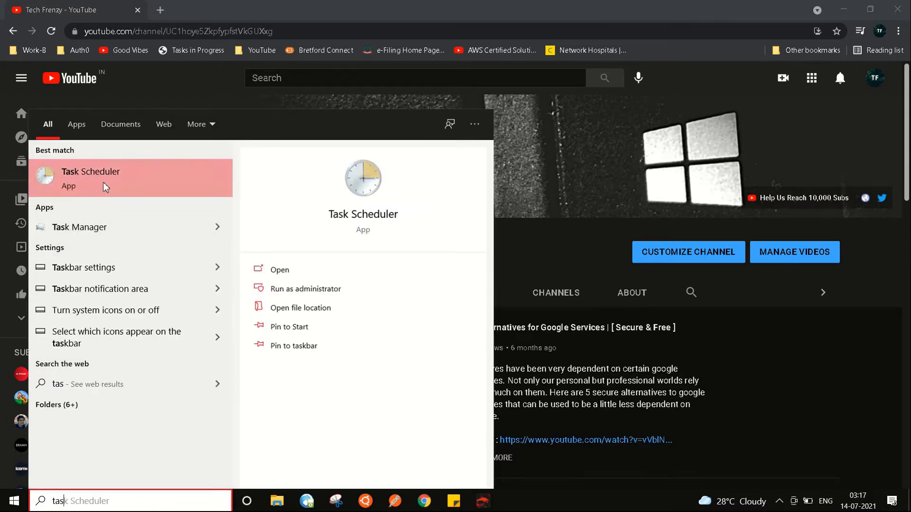
Step: Launch the Task Scheduler app from the Windows search results
{"action": "left_click", "coordinate": [90, 178]}
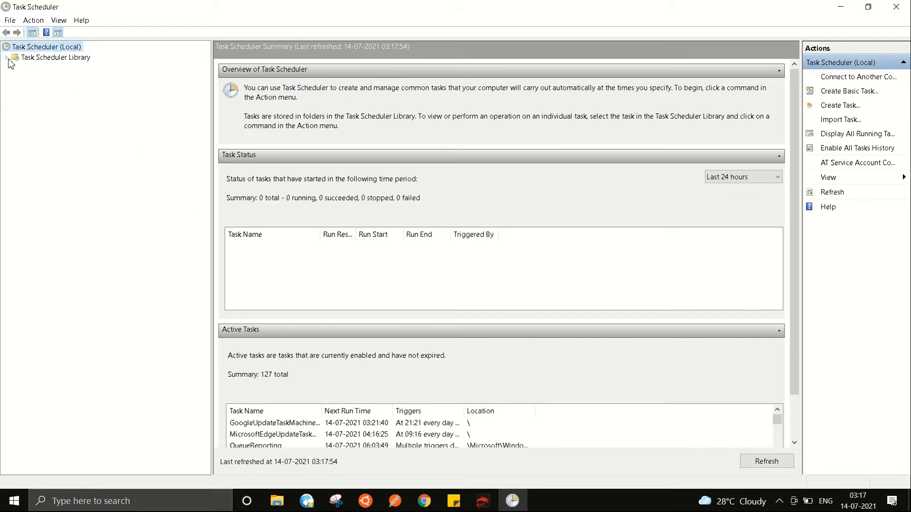
Step: Expand the library and view the Application Experience, Autochk and Customer Experience Improvement Program folders
{"action": "left_click", "coordinate": [10, 58]}
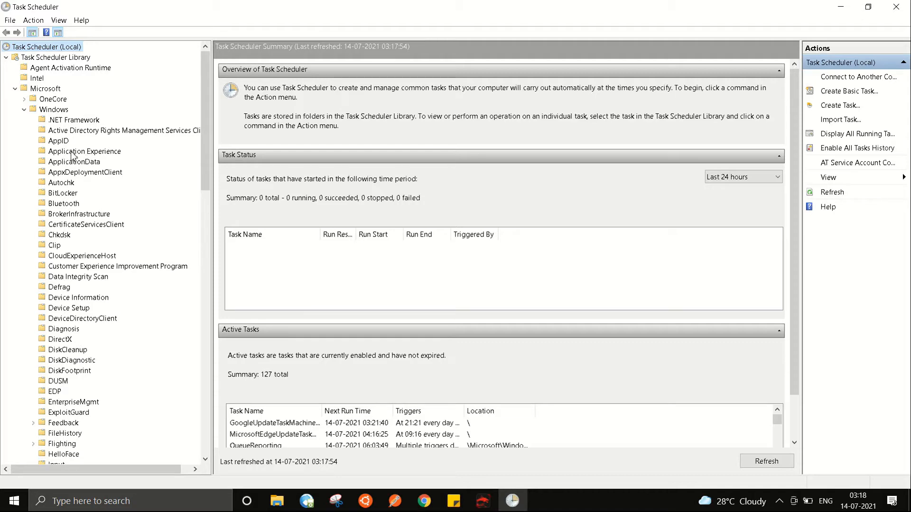
{"action": "left_click", "coordinate": [86, 151]}
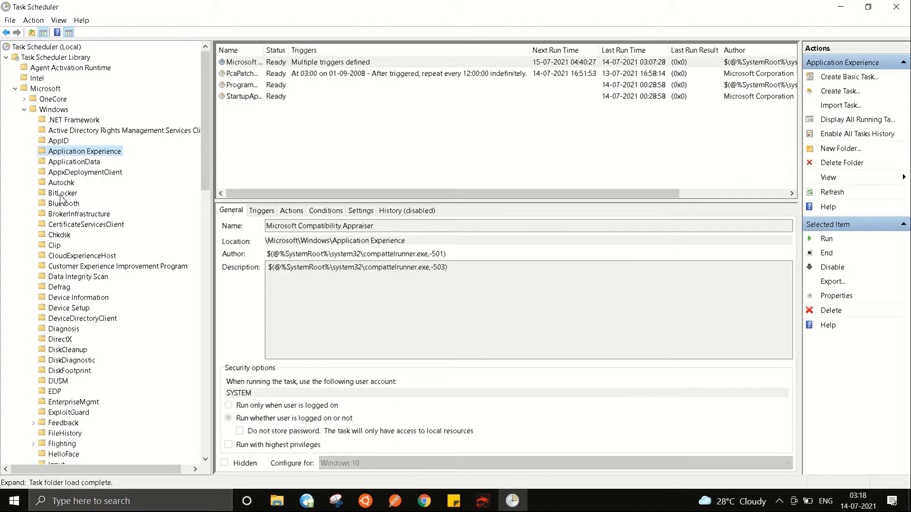
{"action": "left_click", "coordinate": [62, 182]}
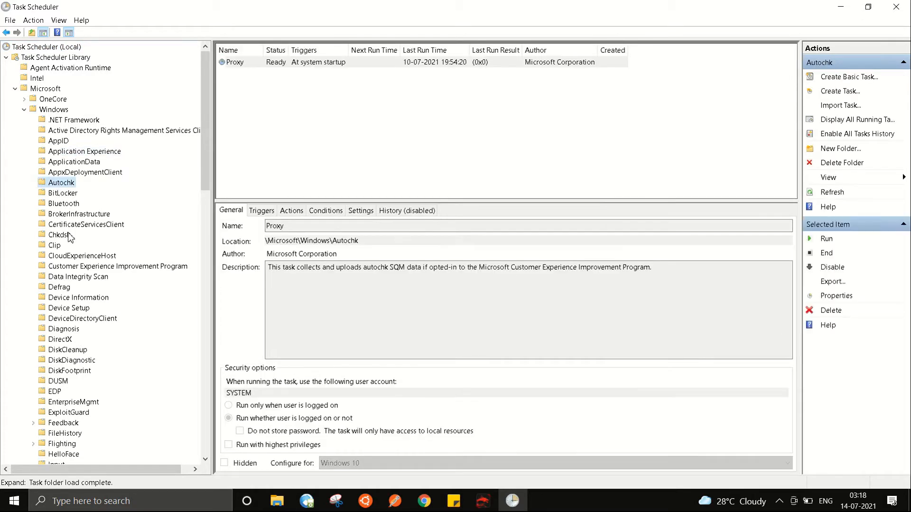
{"action": "mouse_move", "coordinate": [73, 311]}
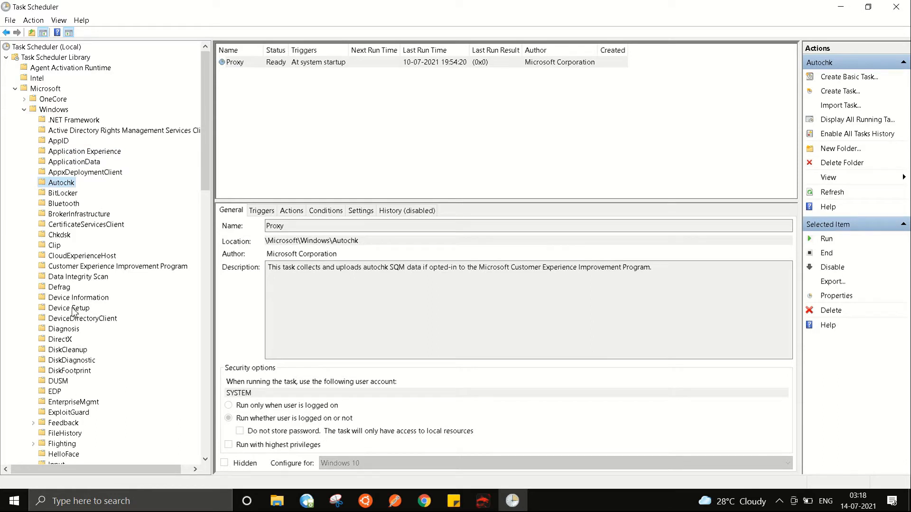
{"action": "left_click", "coordinate": [117, 266]}
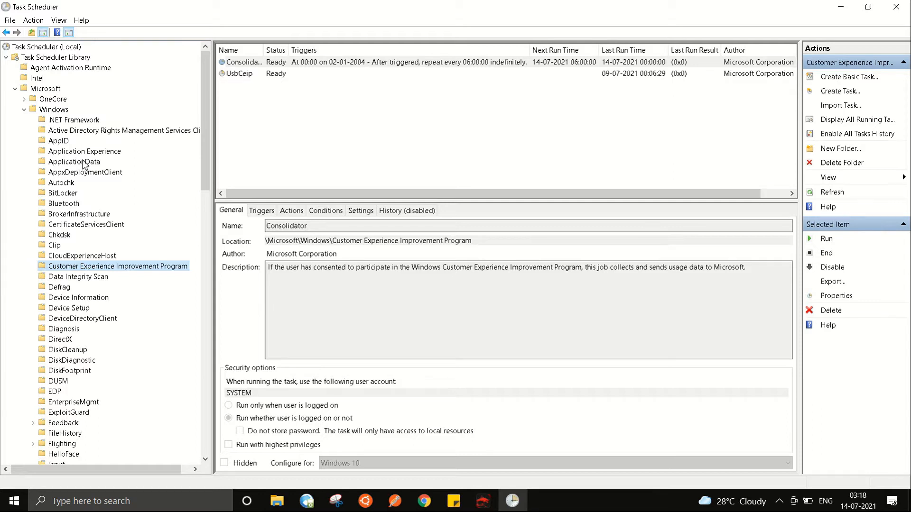
{"action": "mouse_move", "coordinate": [87, 155]}
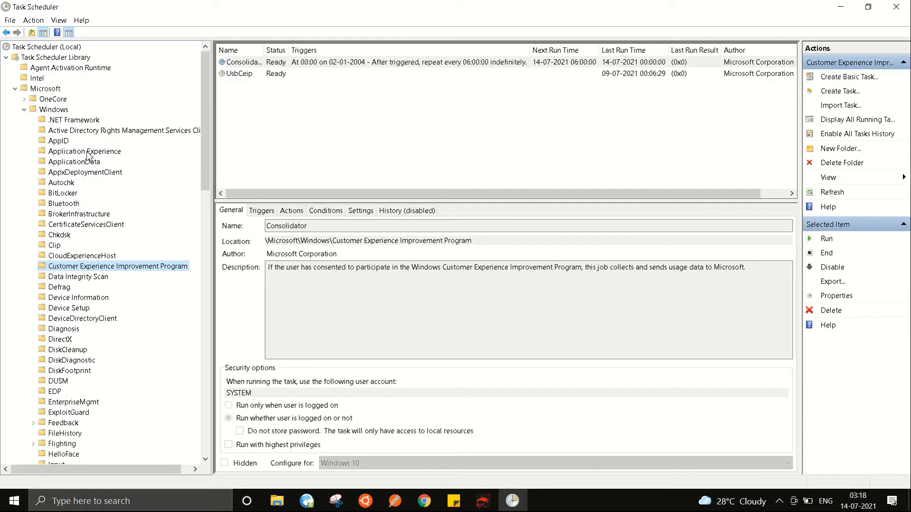
Step: Disable Microsoft Compatibility Appraiser from the Application Experience folder
{"action": "left_click", "coordinate": [84, 151]}
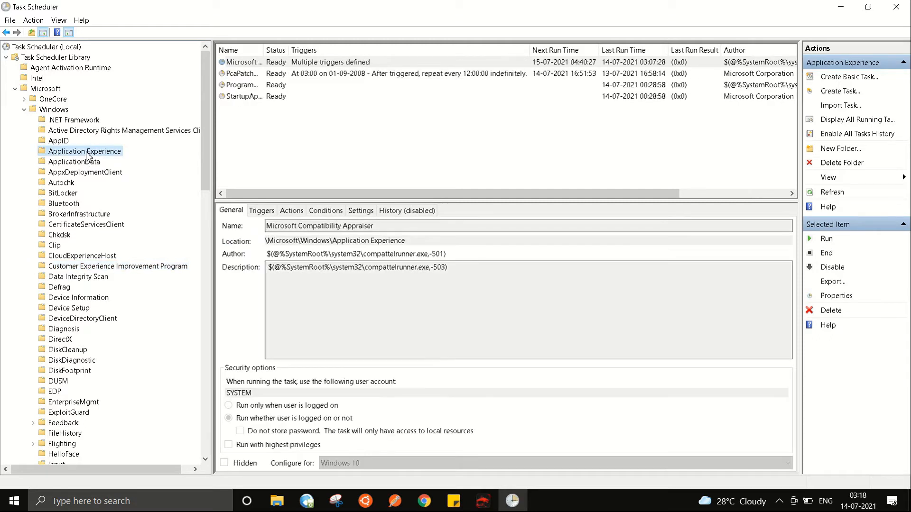
{"action": "left_click", "coordinate": [241, 62]}
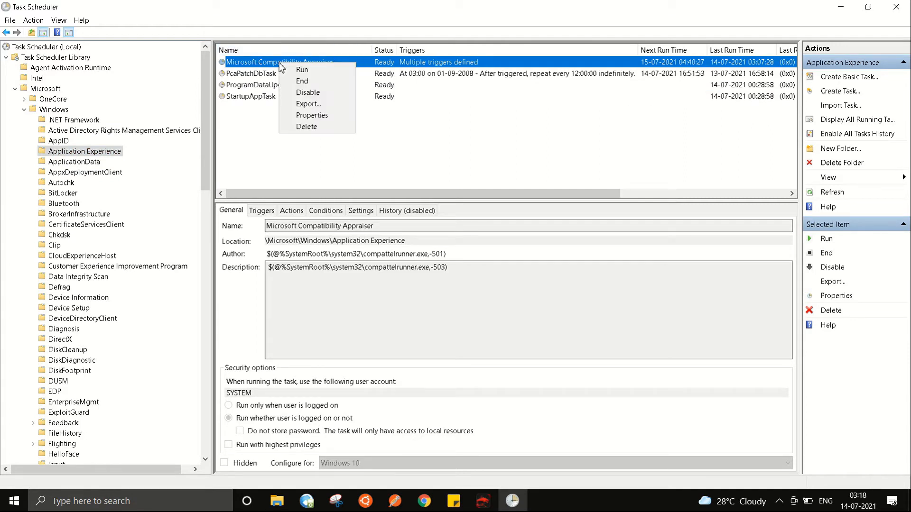
{"action": "left_click", "coordinate": [307, 92]}
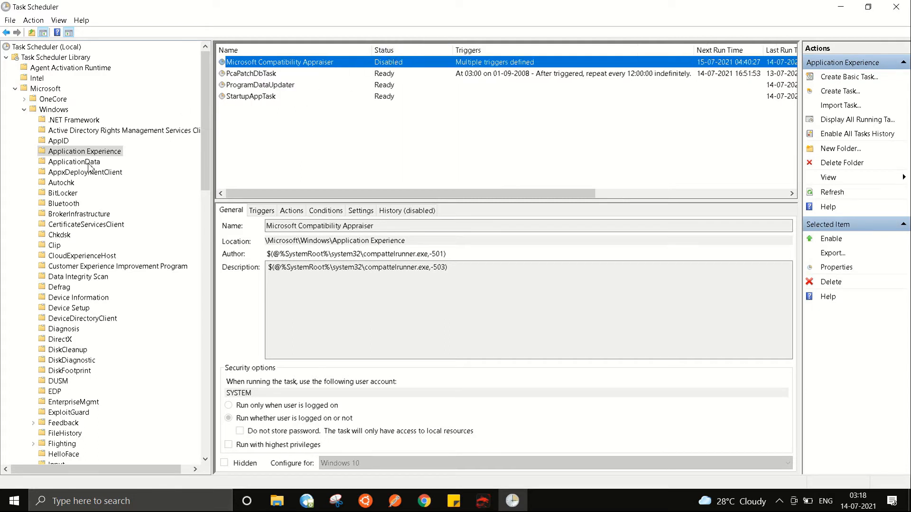
{"action": "mouse_move", "coordinate": [66, 187]}
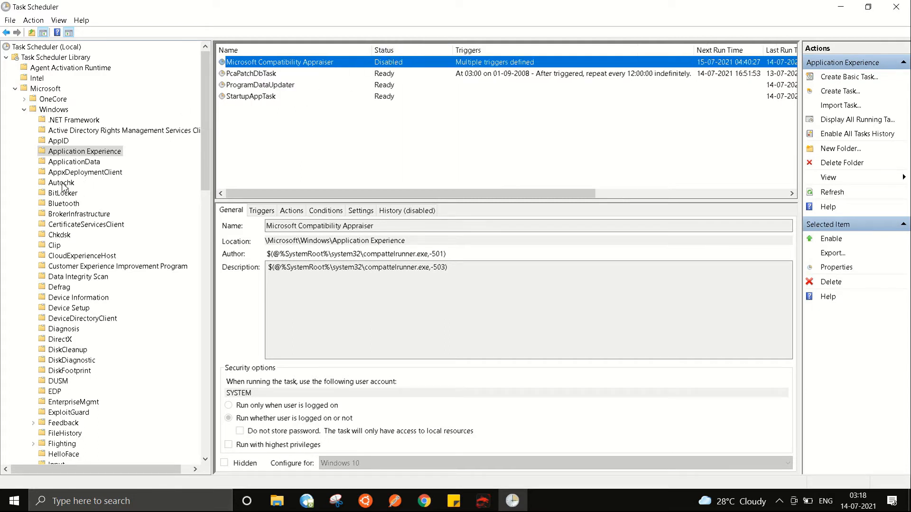
Step: Open the Autochk folder and select its Proxy task
{"action": "left_click", "coordinate": [60, 183]}
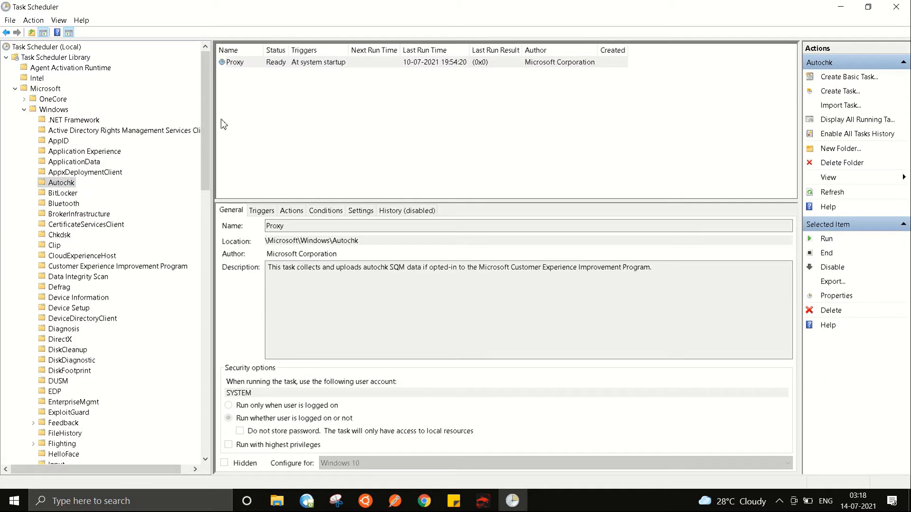
{"action": "left_click", "coordinate": [235, 62]}
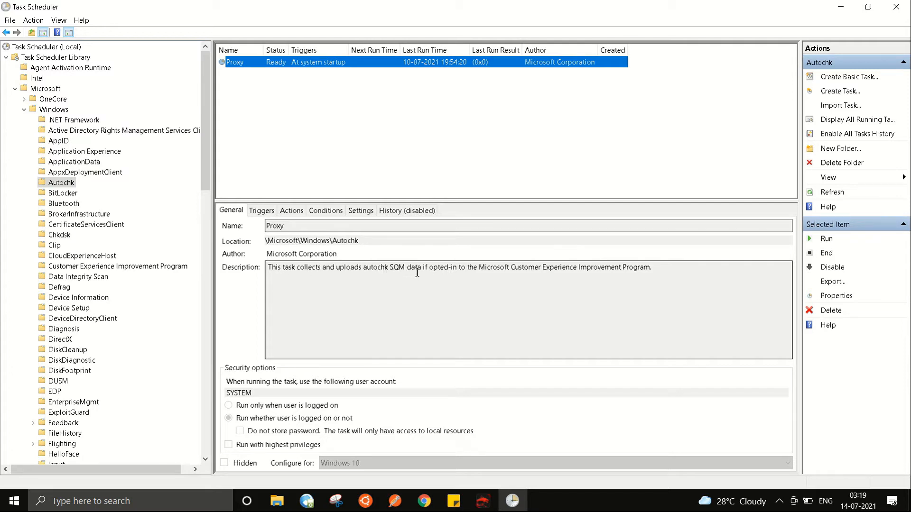
{"action": "mouse_move", "coordinate": [523, 273]}
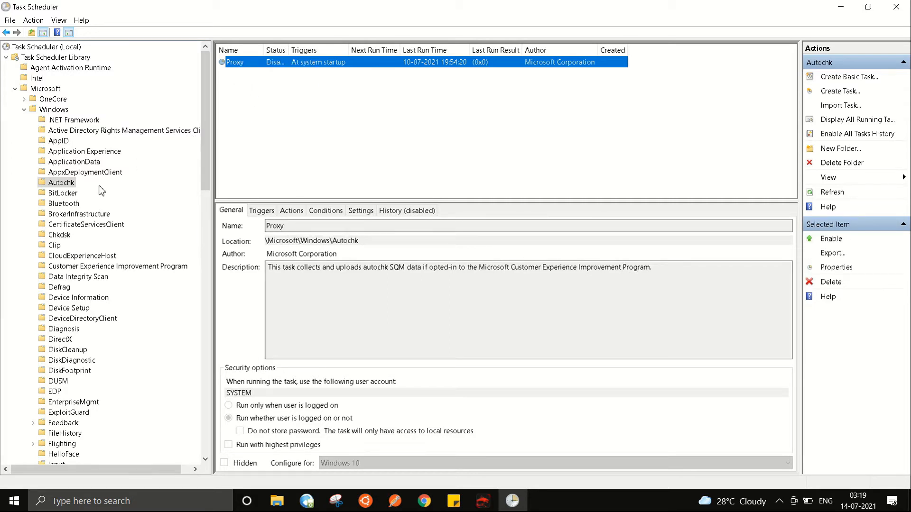
{"action": "mouse_move", "coordinate": [78, 271]}
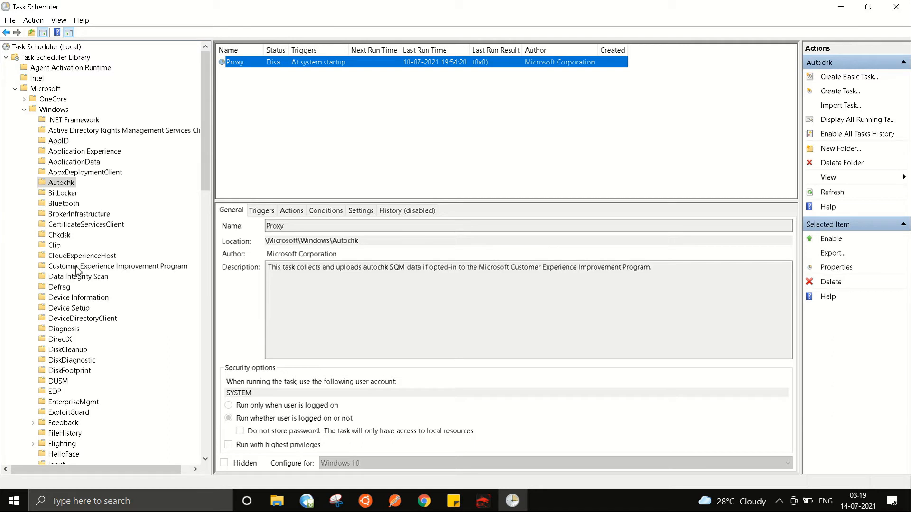
Step: Disable Consolidator via its right-click menu in the Customer Experience Improvement Program folder
{"action": "left_click", "coordinate": [117, 266]}
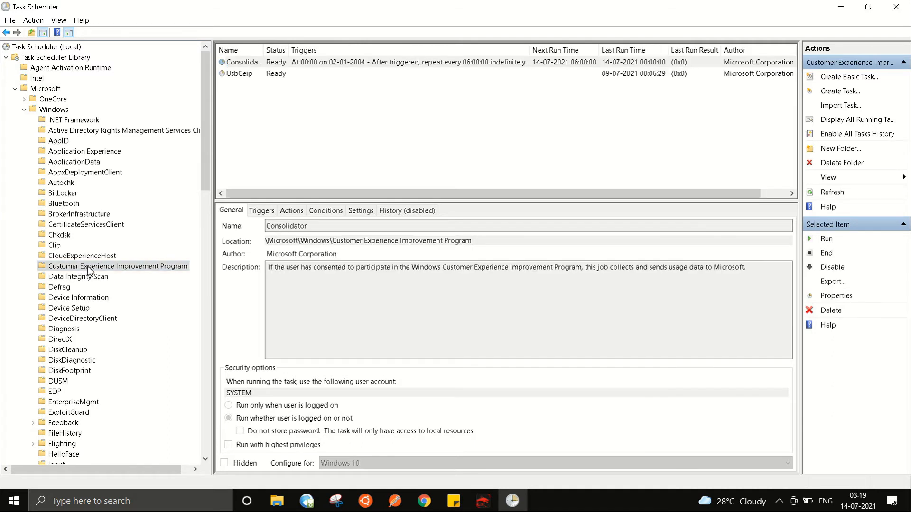
{"action": "left_click", "coordinate": [245, 62]}
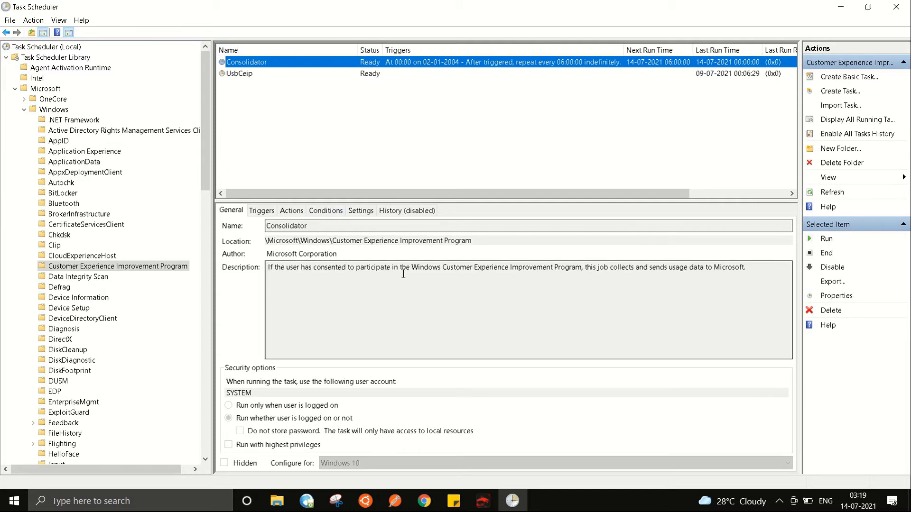
{"action": "mouse_move", "coordinate": [513, 271]}
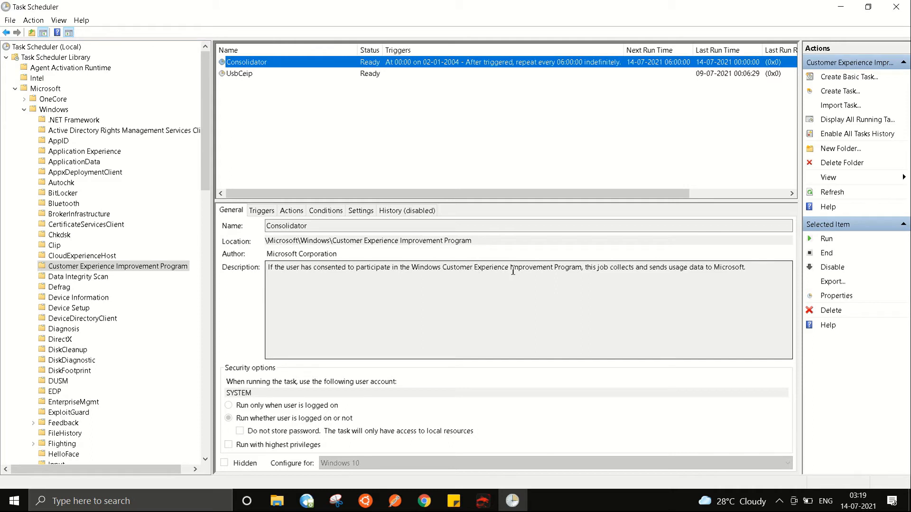
{"action": "right_click", "coordinate": [246, 63]}
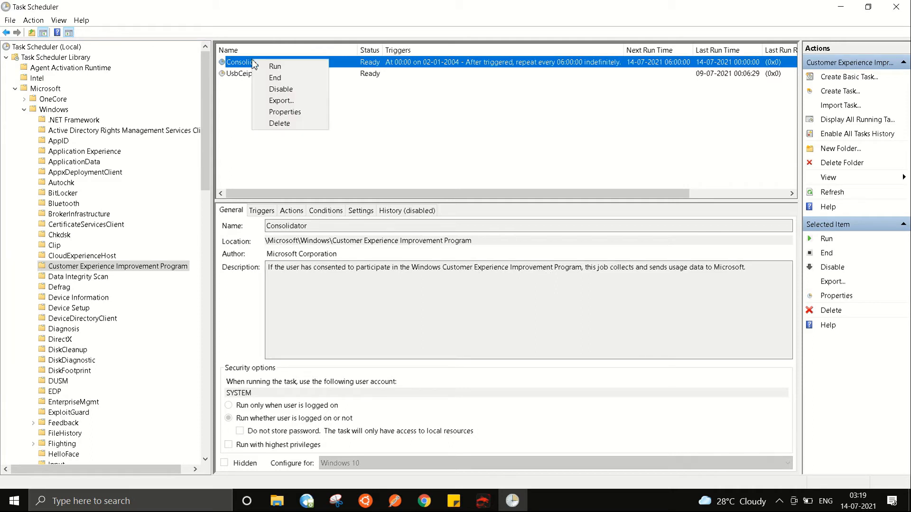
{"action": "left_click", "coordinate": [280, 90]}
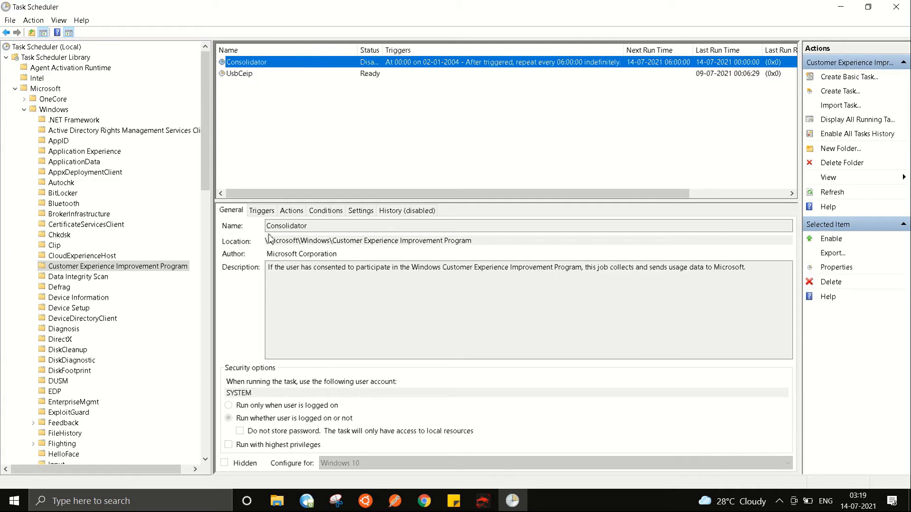
{"action": "mouse_move", "coordinate": [215, 266]}
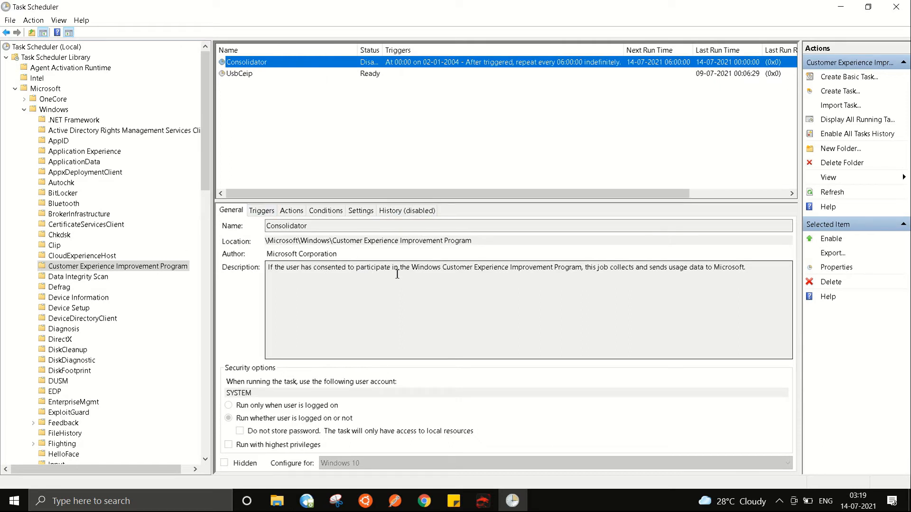
{"action": "mouse_move", "coordinate": [407, 272]}
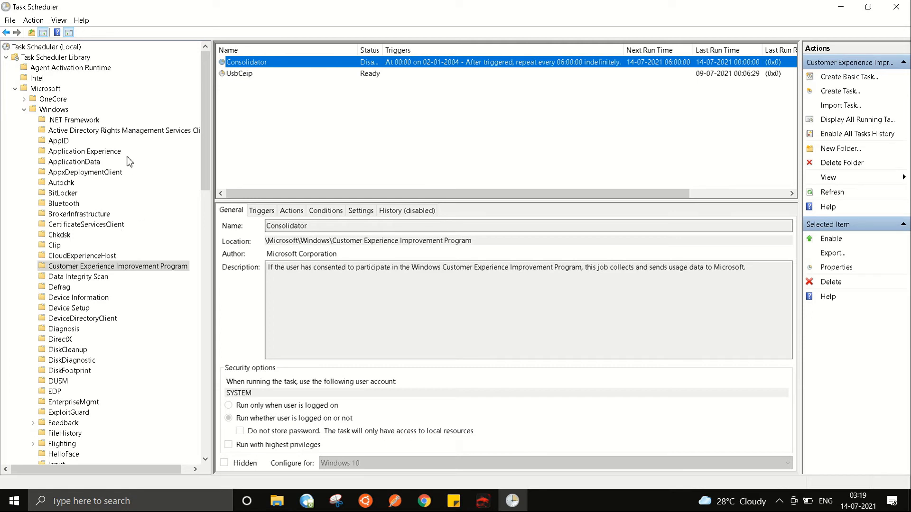
{"action": "mouse_move", "coordinate": [310, 243]}
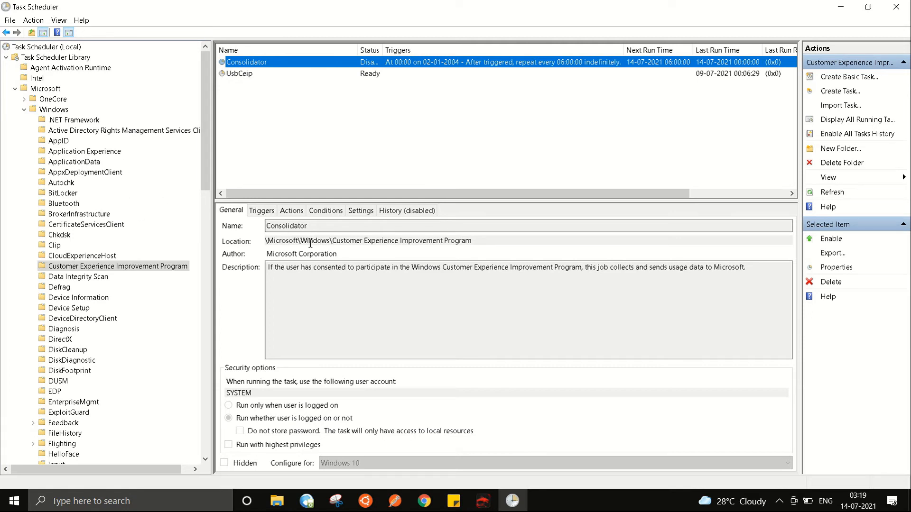
{"action": "mouse_move", "coordinate": [81, 184]}
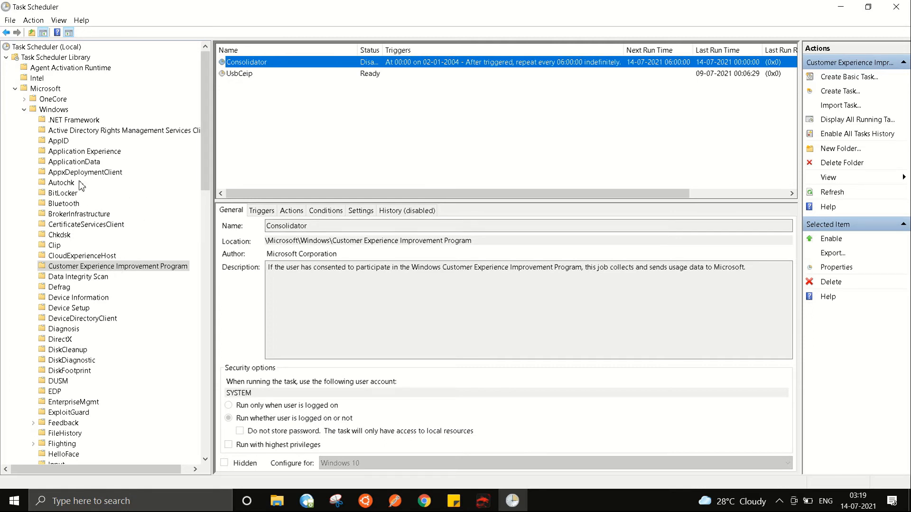
{"action": "mouse_move", "coordinate": [90, 186]}
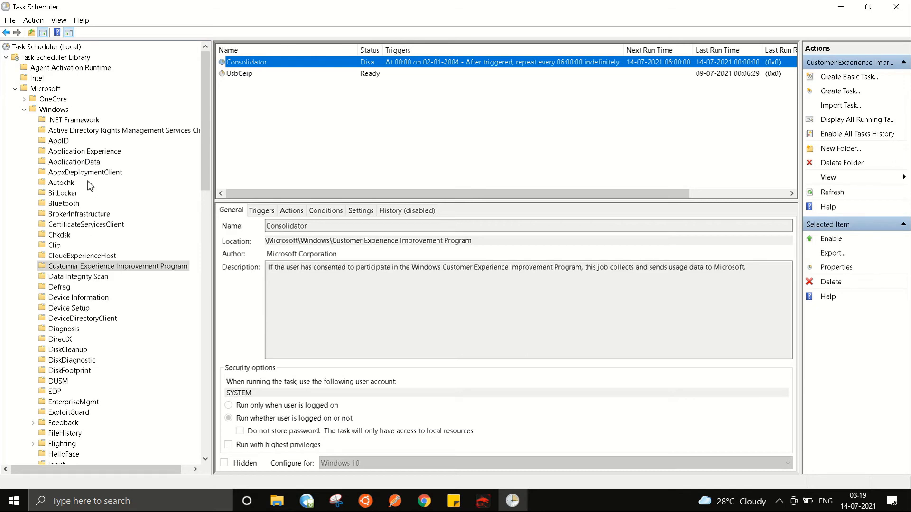
{"action": "mouse_move", "coordinate": [85, 193]}
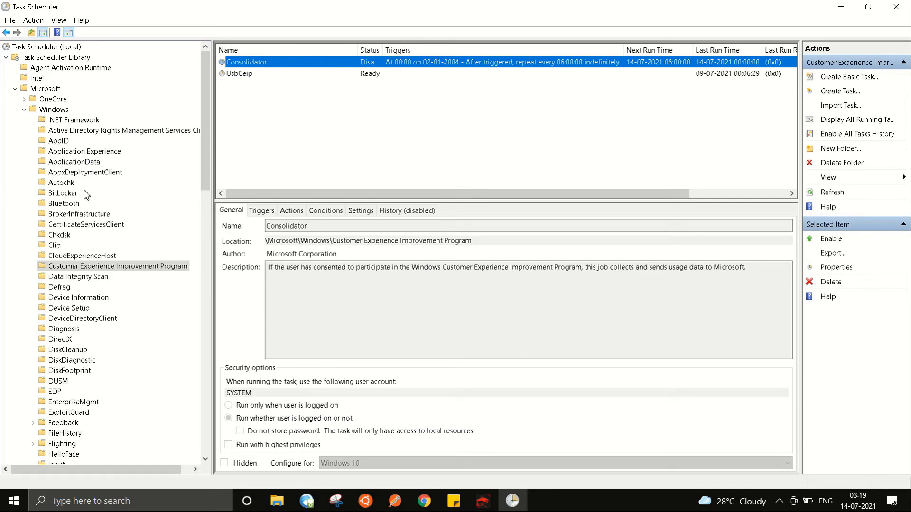
{"action": "mouse_move", "coordinate": [83, 408]}
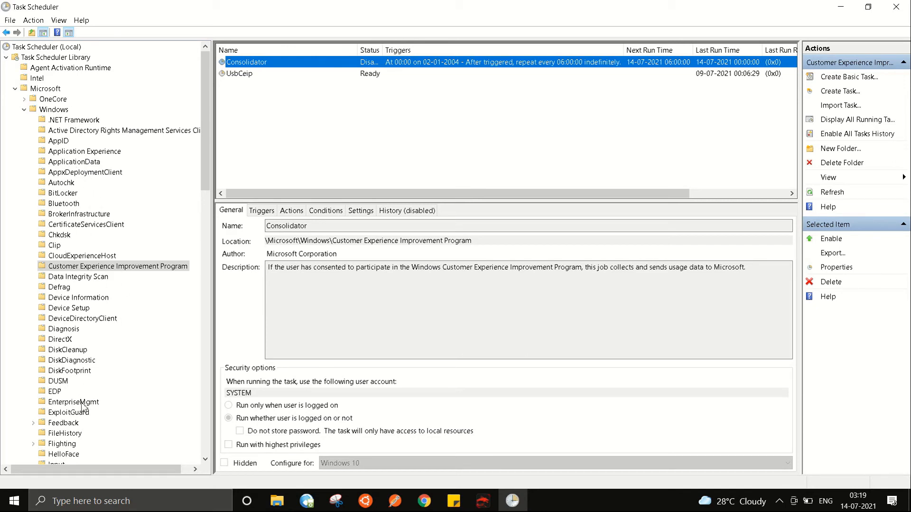
{"action": "mouse_move", "coordinate": [44, 372]}
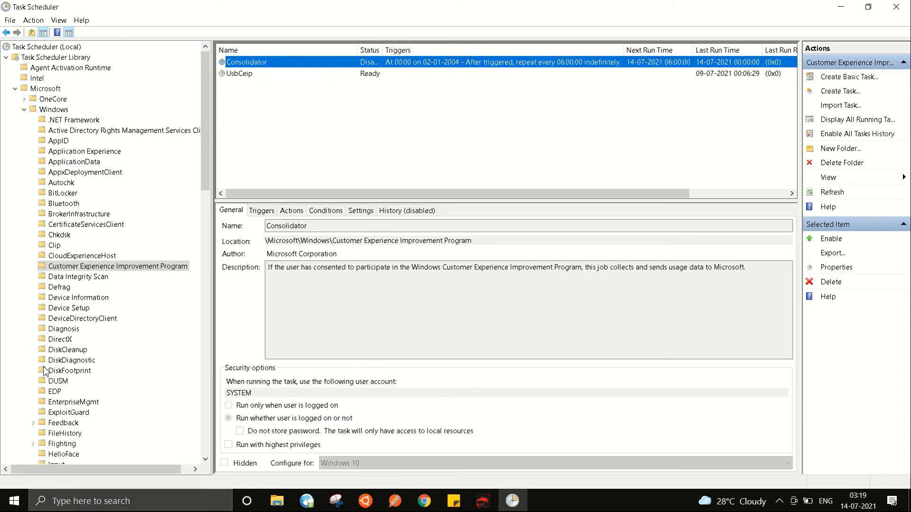
{"action": "mouse_move", "coordinate": [277, 166]}
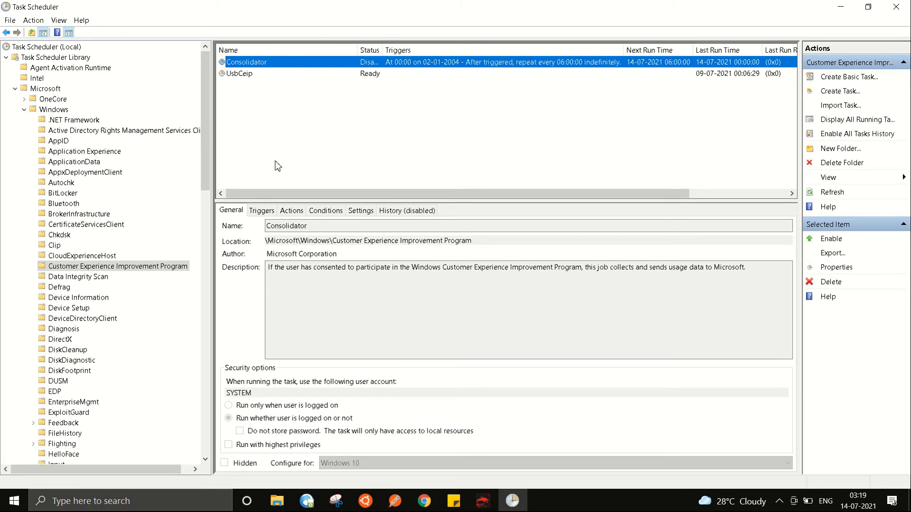
{"action": "mouse_move", "coordinate": [285, 176]}
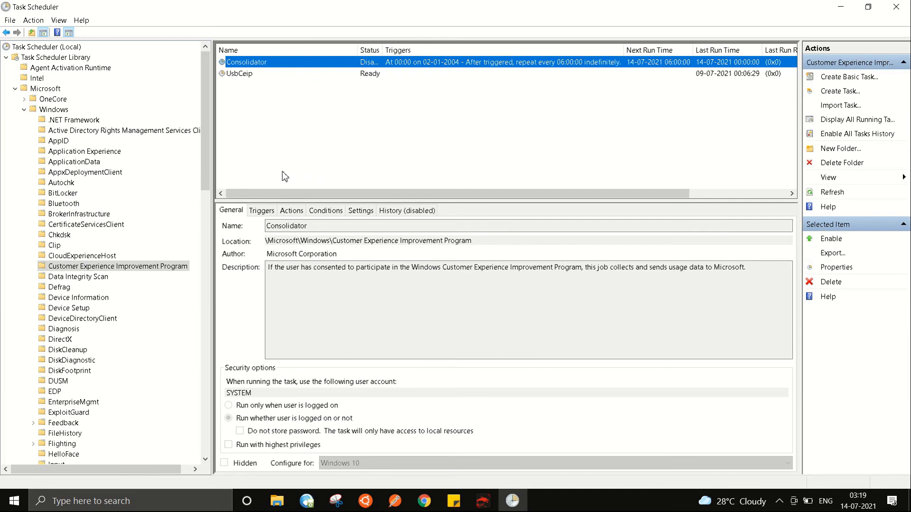
{"action": "mouse_move", "coordinate": [267, 175]}
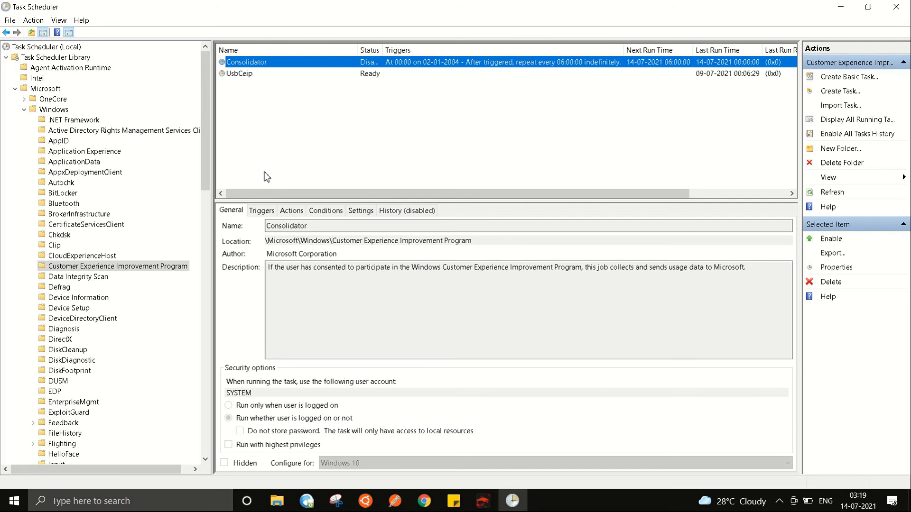
{"action": "mouse_move", "coordinate": [264, 185]}
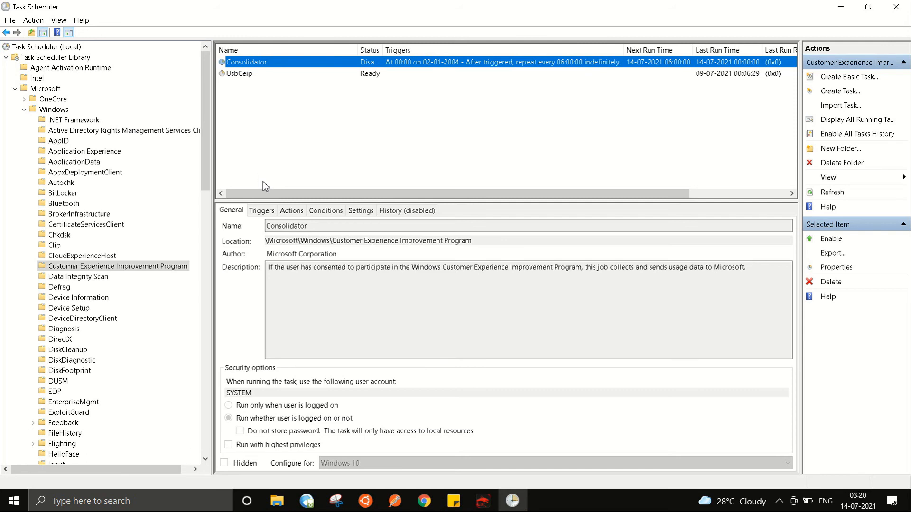